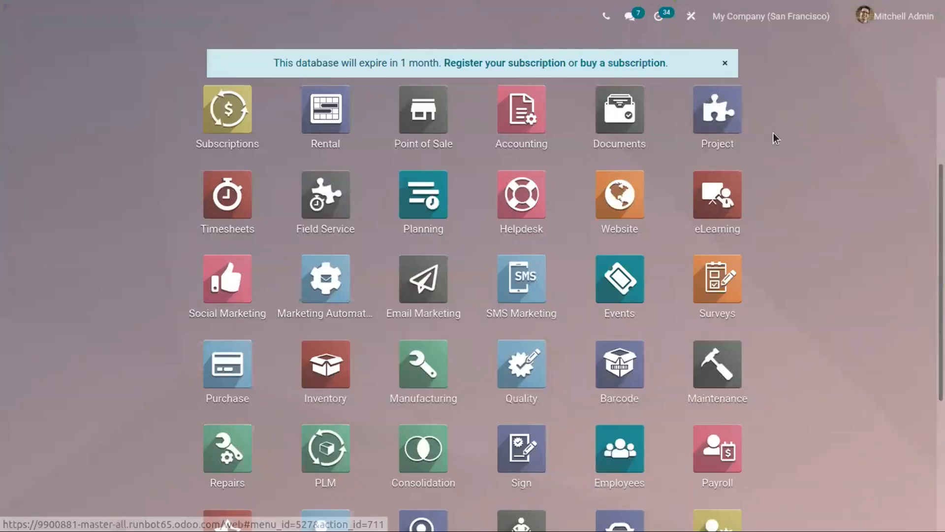
mouse_move(782, 144)
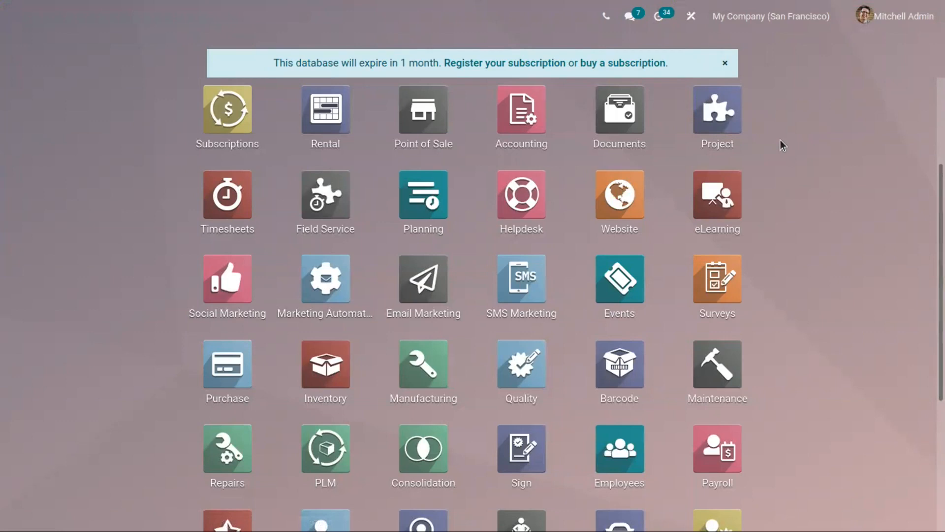
mouse_move(806, 201)
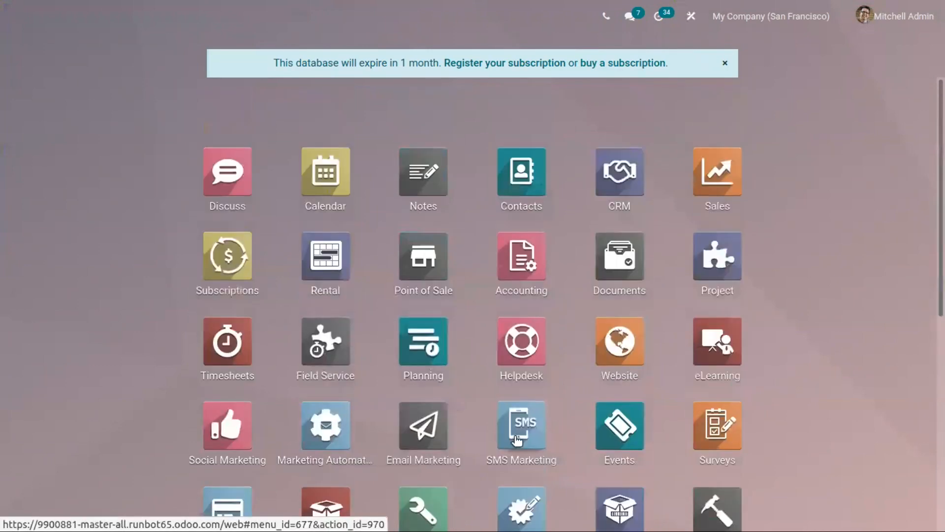
Show the Purchase app's Vendor Pricelists in kanban card view.
scroll(down, 3)
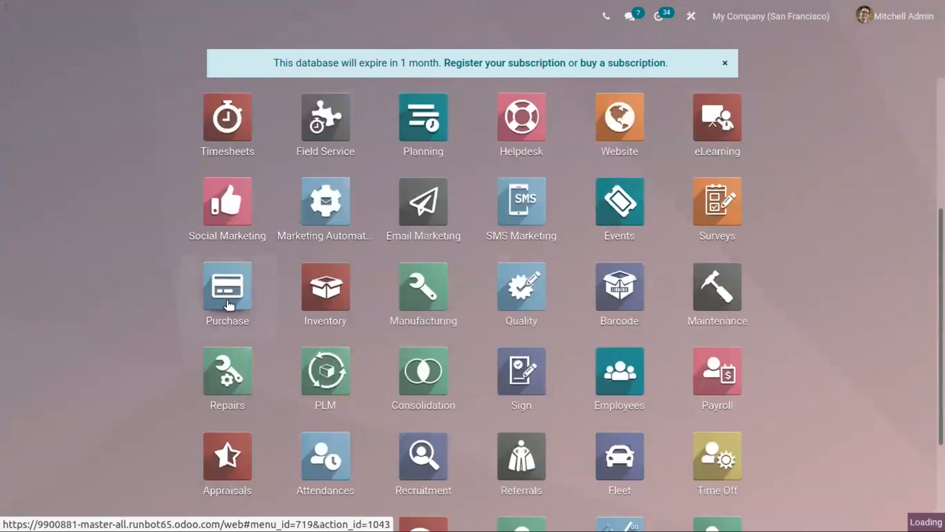
click(227, 286)
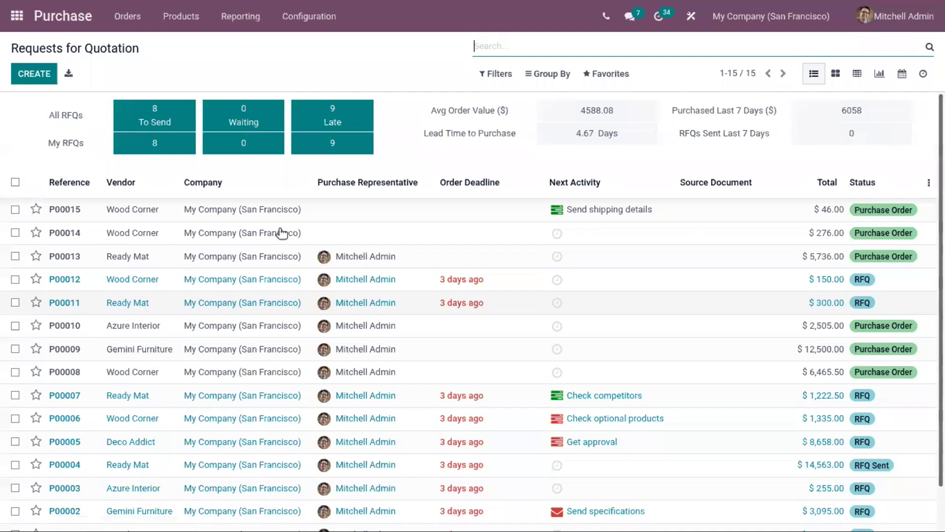
click(310, 15)
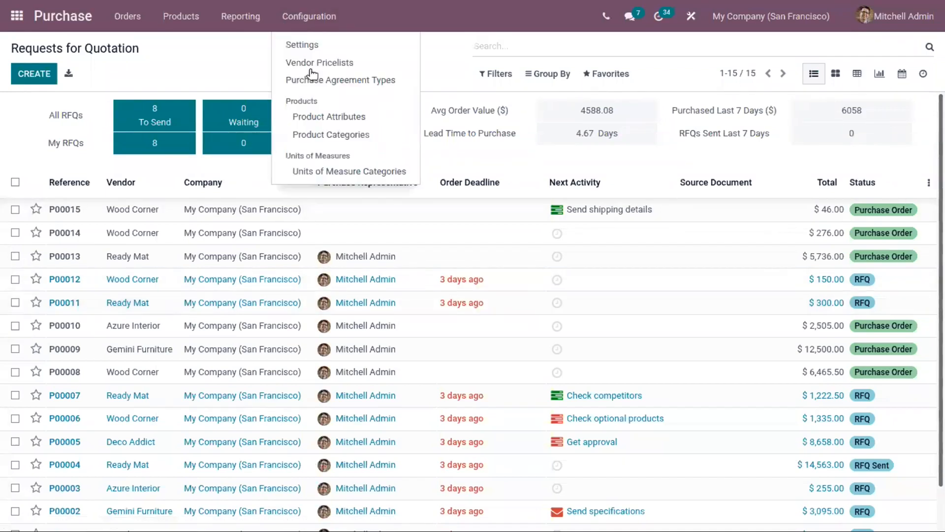
mouse_move(314, 67)
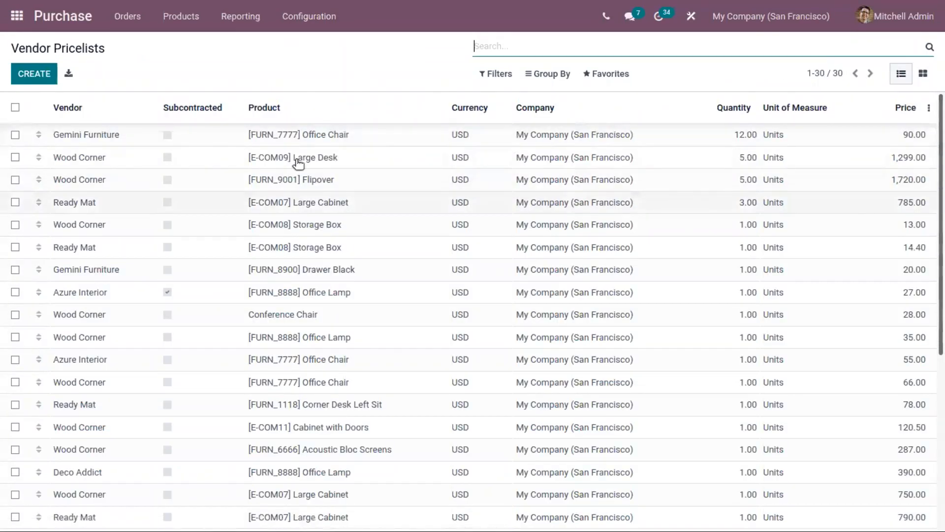
mouse_move(883, 134)
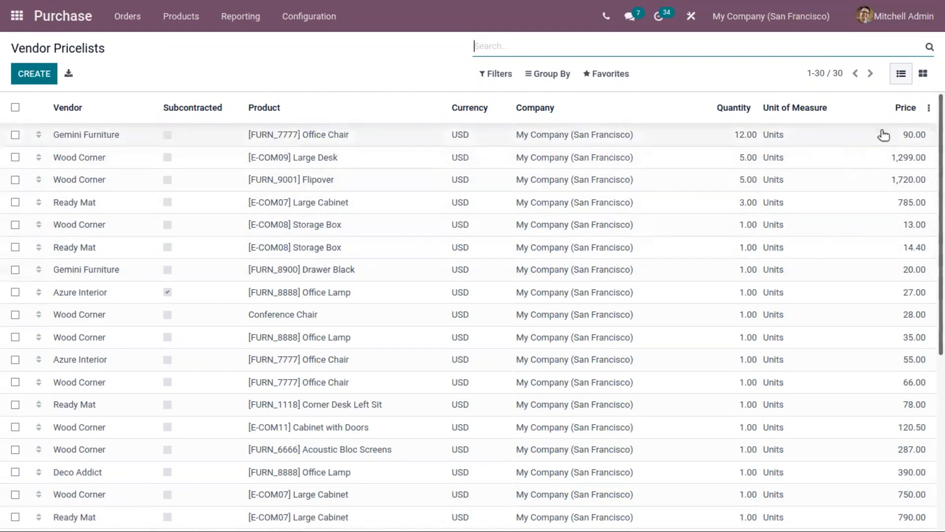
mouse_move(919, 74)
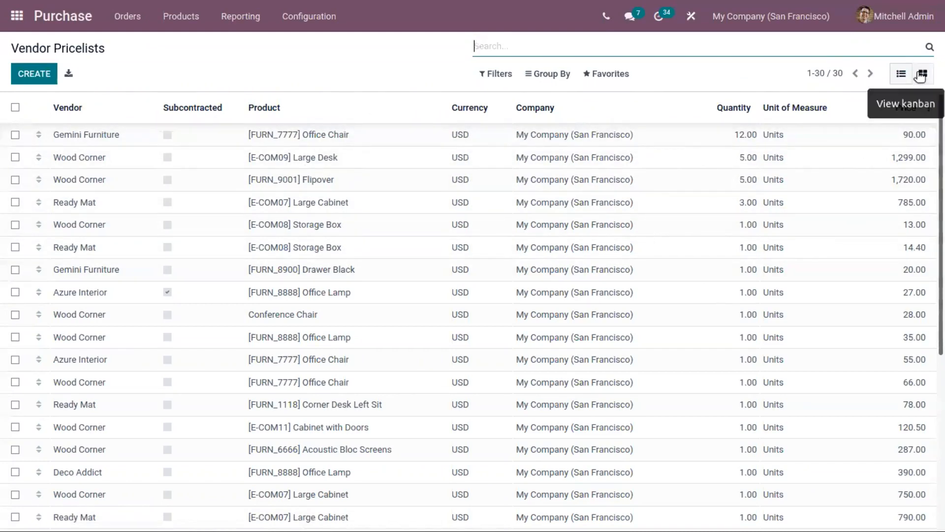
click(922, 73)
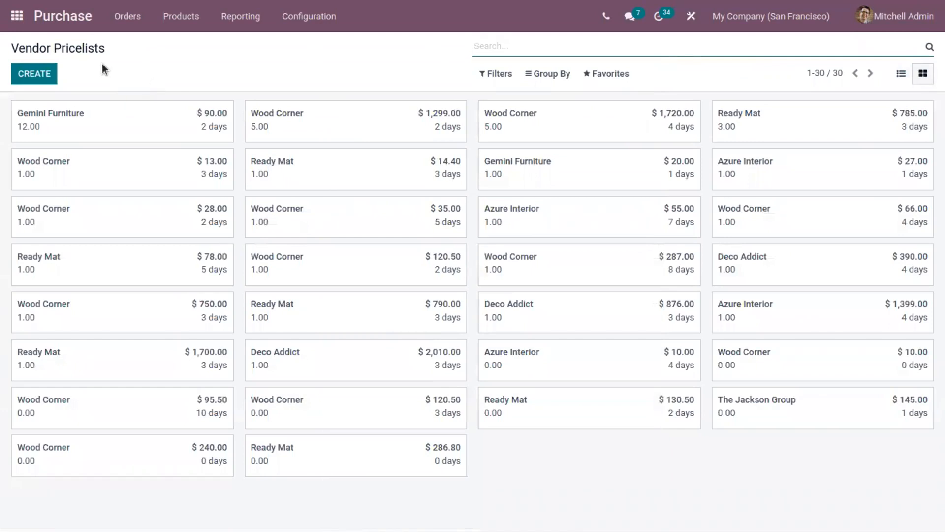
mouse_move(34, 74)
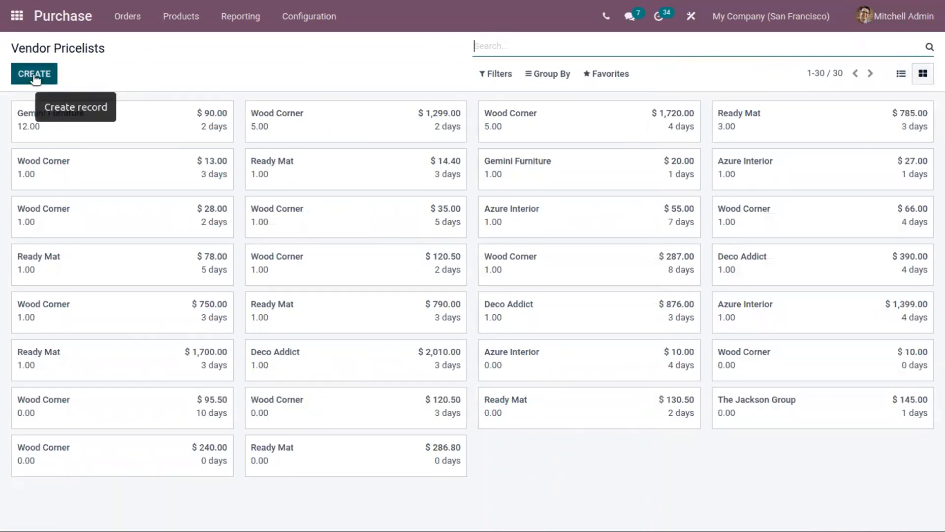
Create a vendor pricelist for Azure Interior with a 2-day delivery lead time.
click(34, 72)
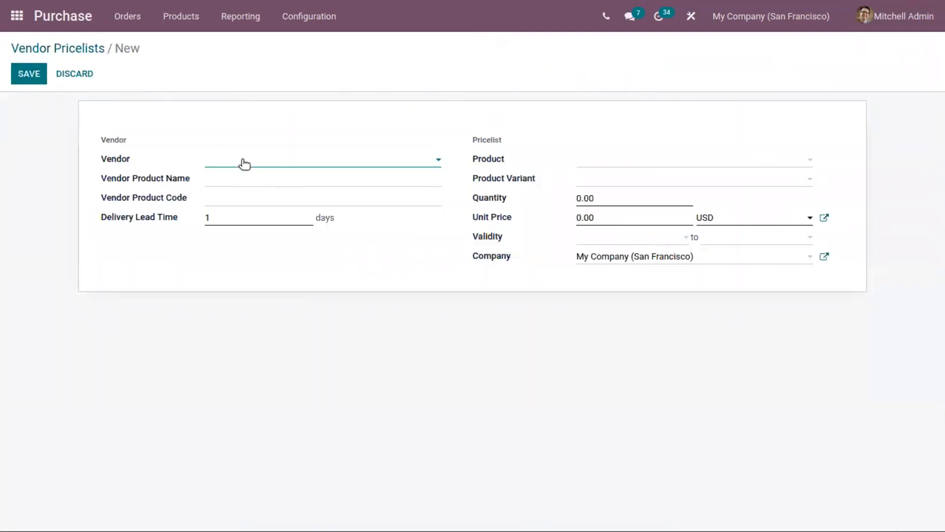
click(317, 159)
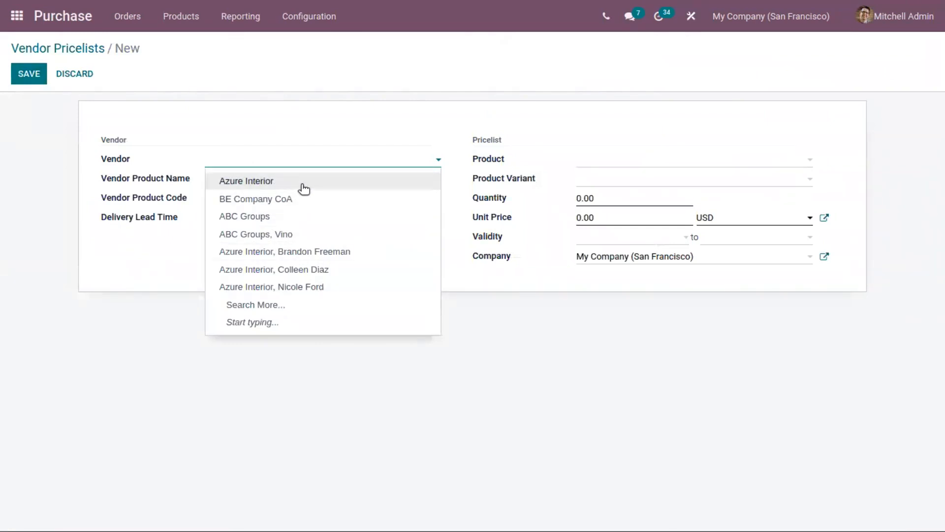
click(246, 182)
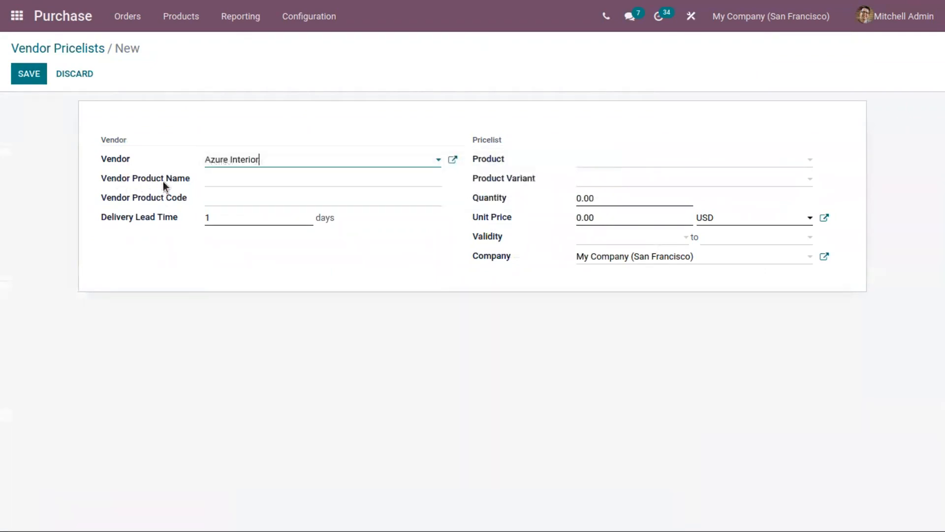
mouse_move(162, 197)
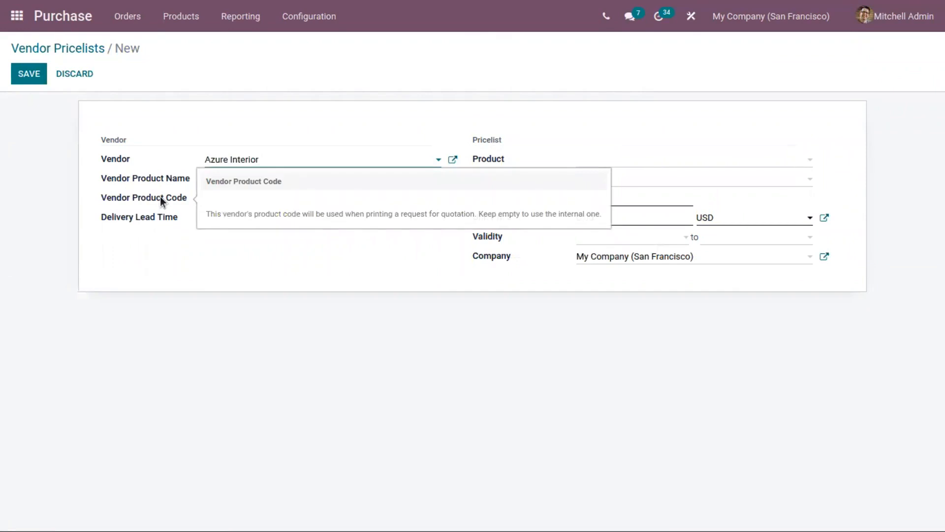
mouse_move(179, 177)
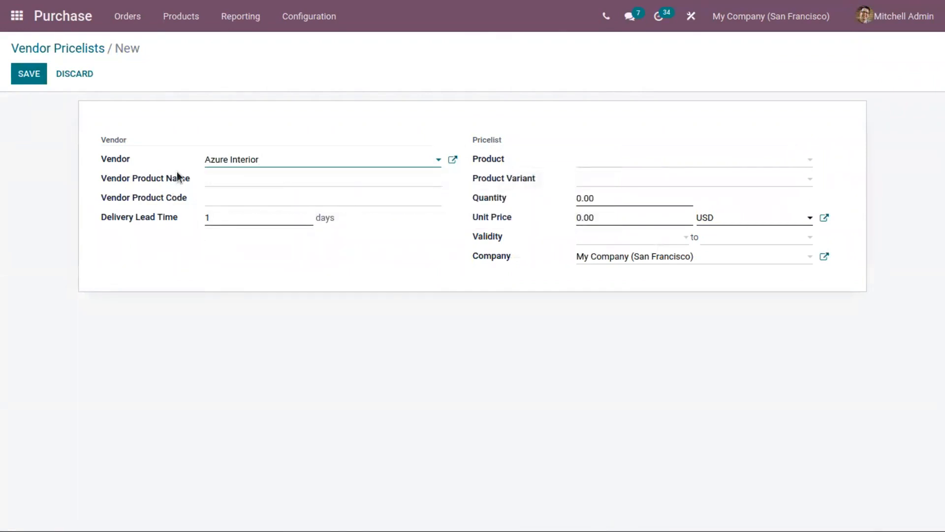
mouse_move(533, 416)
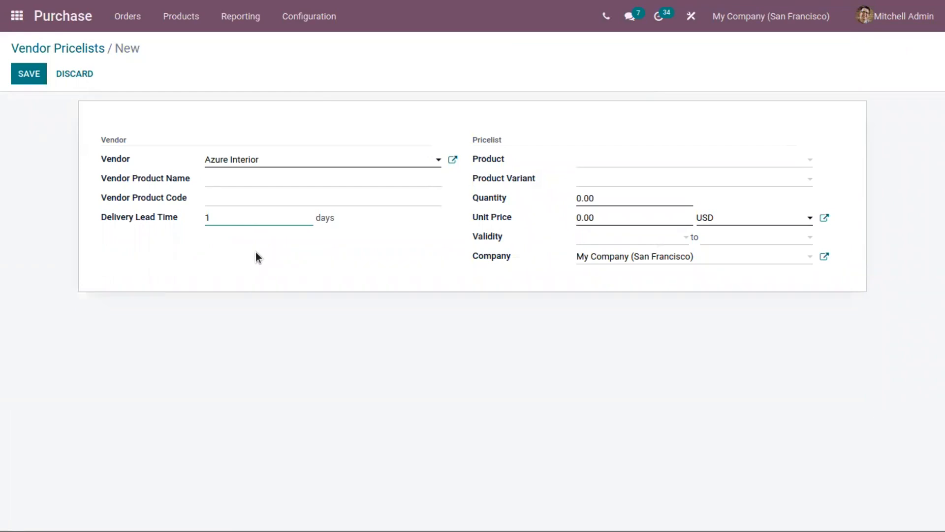
text(2)
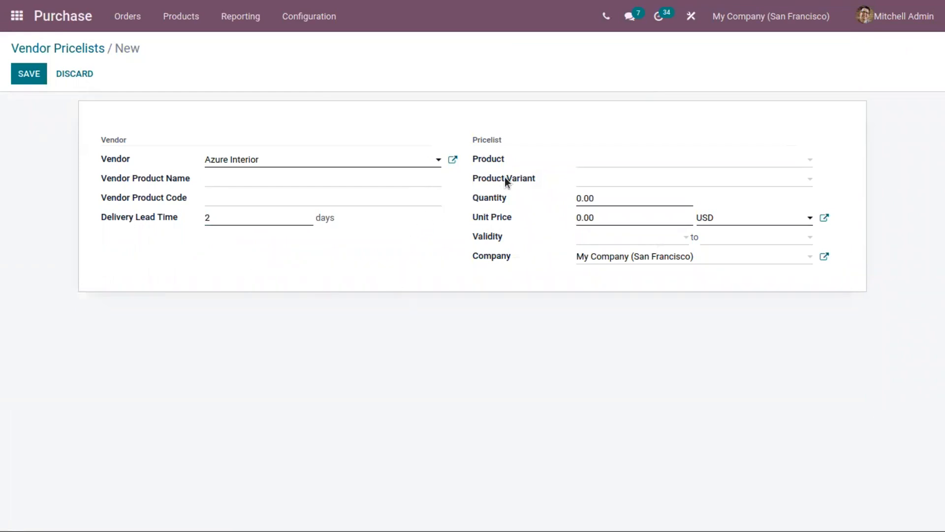
mouse_move(587, 165)
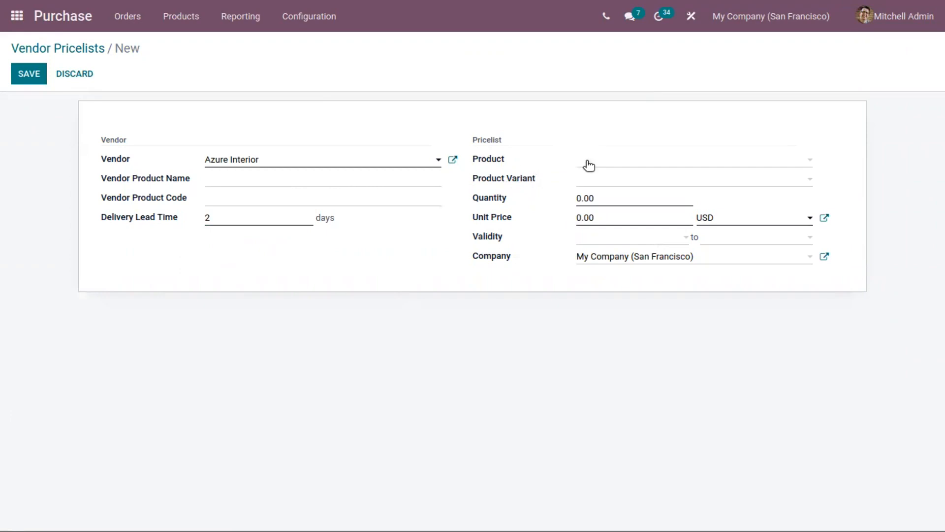
Set the pricelist product to [FURN_6666] Arm Chair with quantity 1.
text(arm)
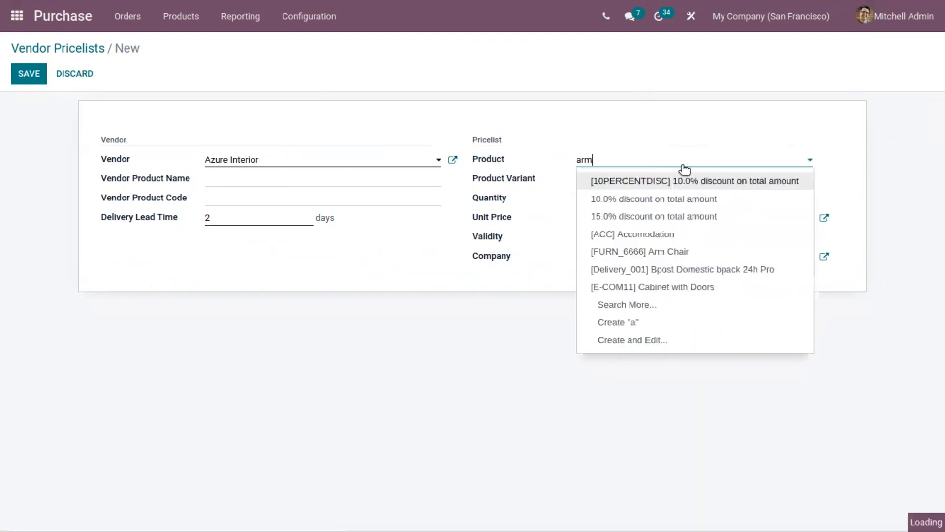
click(630, 252)
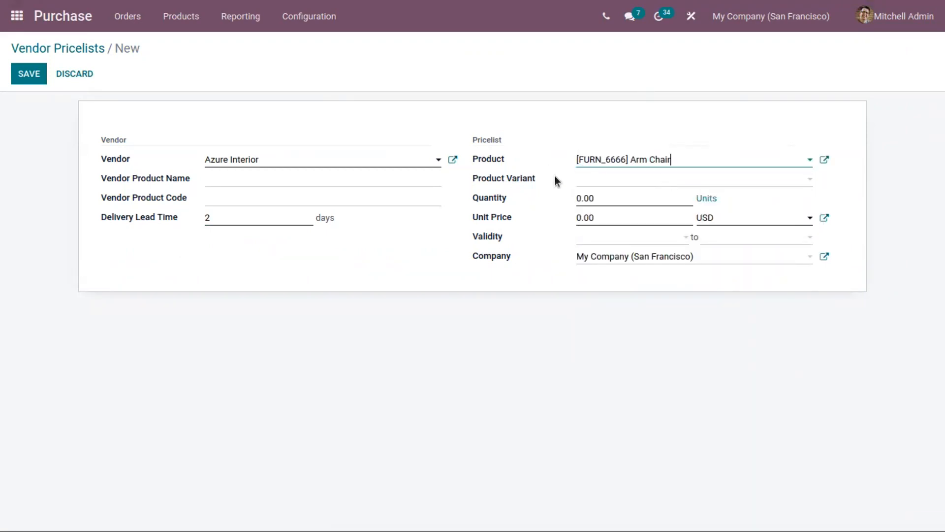
mouse_move(535, 183)
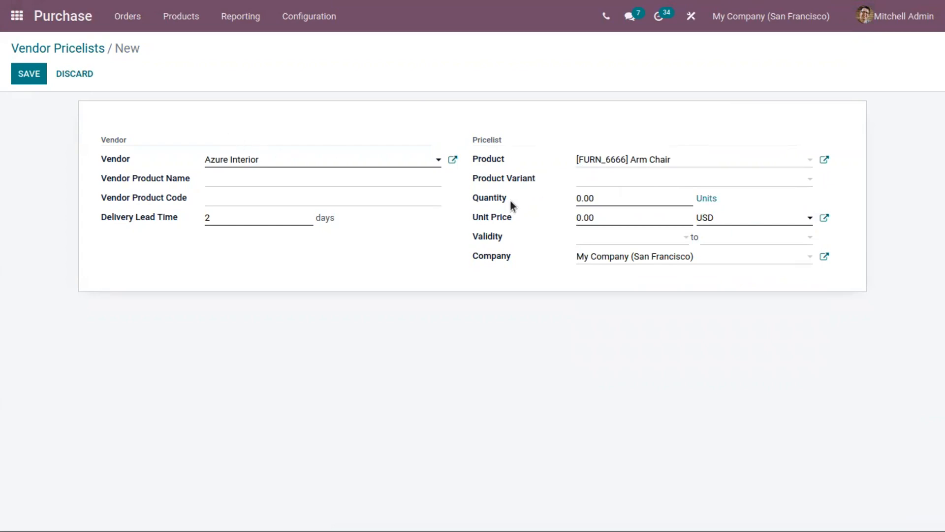
mouse_move(592, 175)
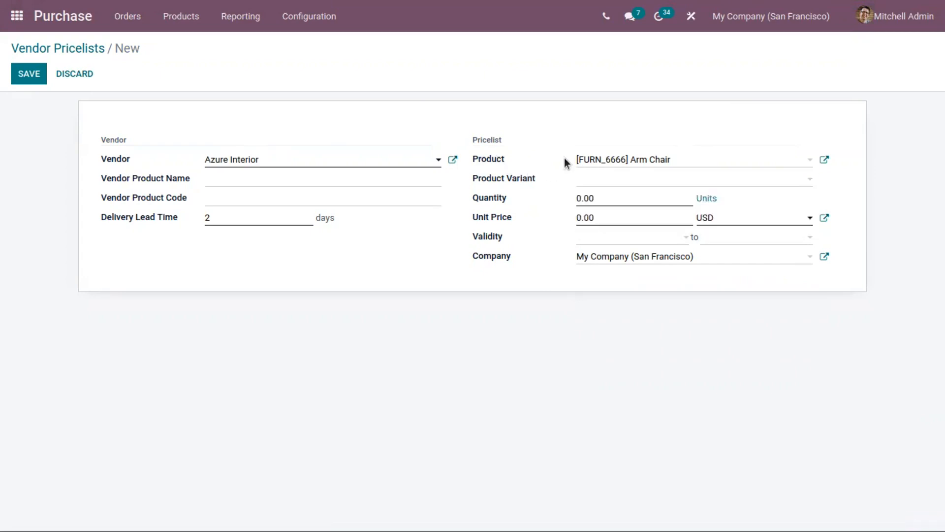
click(693, 178)
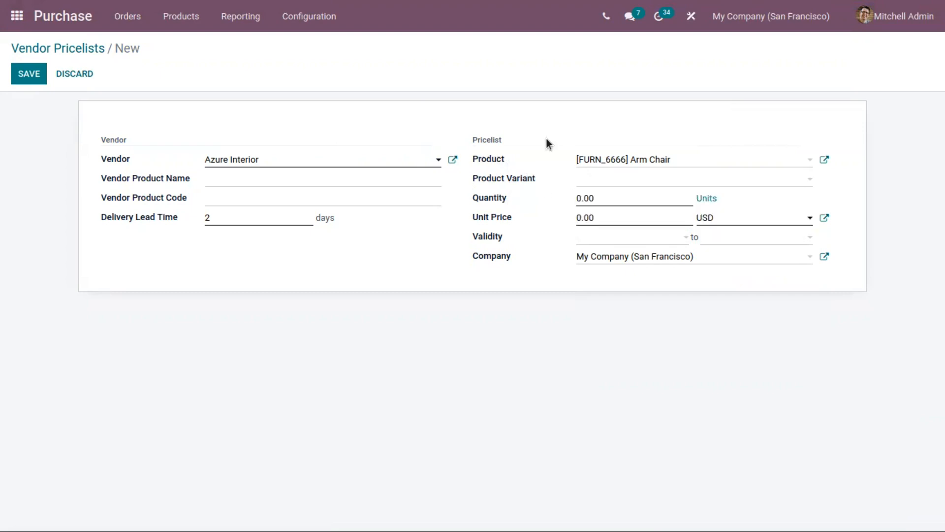
mouse_move(547, 166)
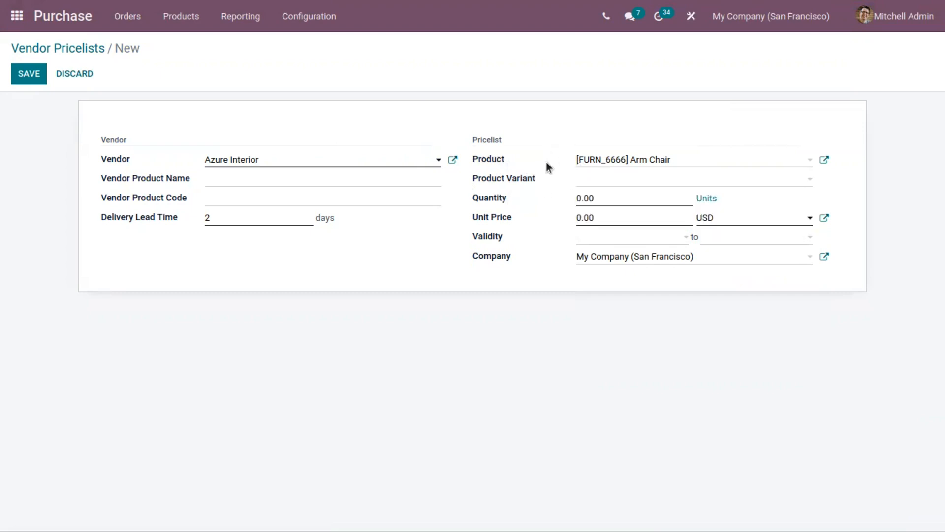
mouse_move(524, 183)
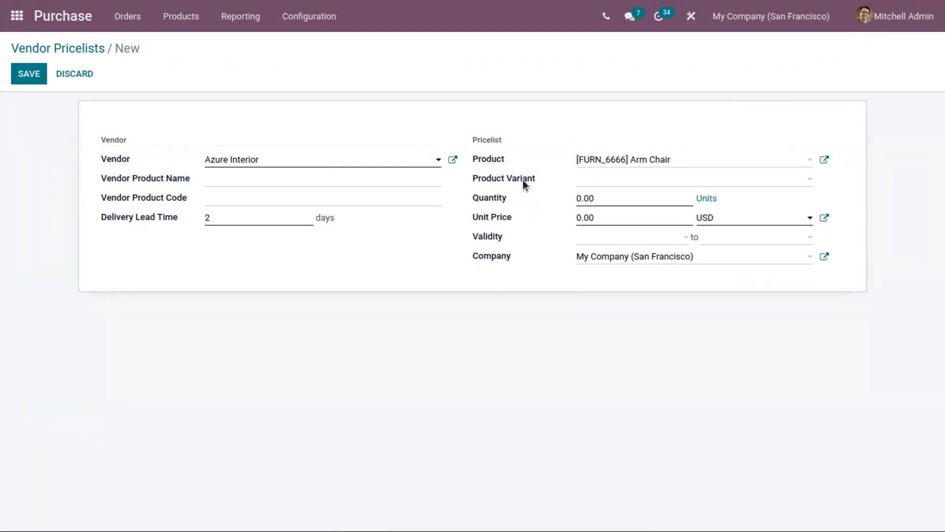
mouse_move(601, 183)
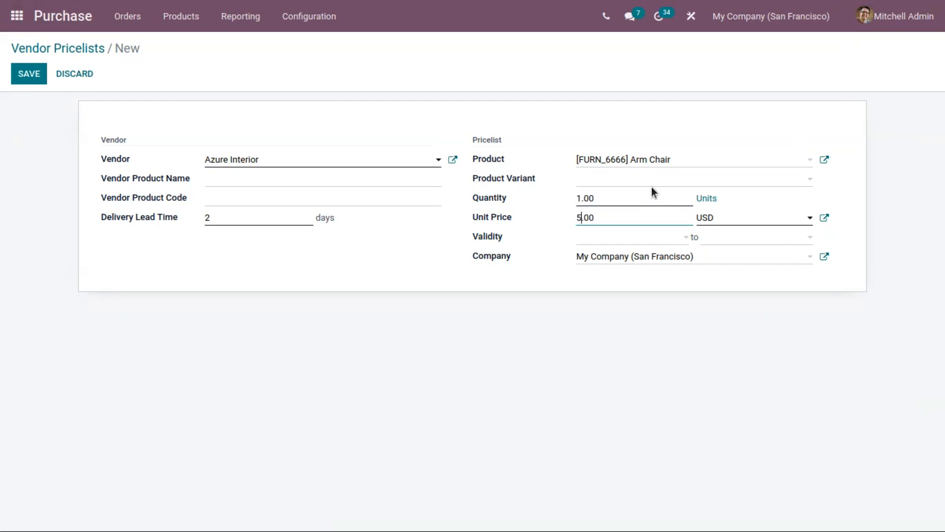
Set the Arm Chair price to 500.00 in USD.
text(500.00)
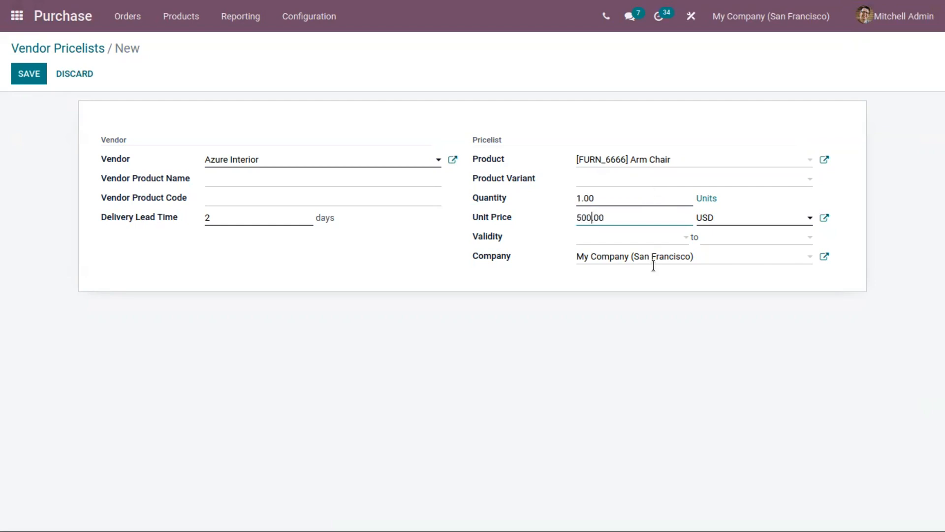
mouse_move(643, 212)
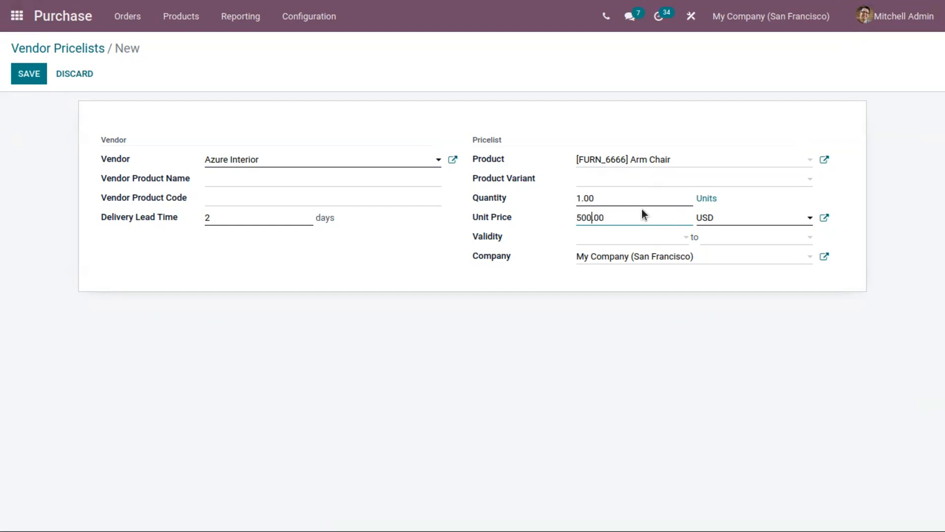
mouse_move(639, 202)
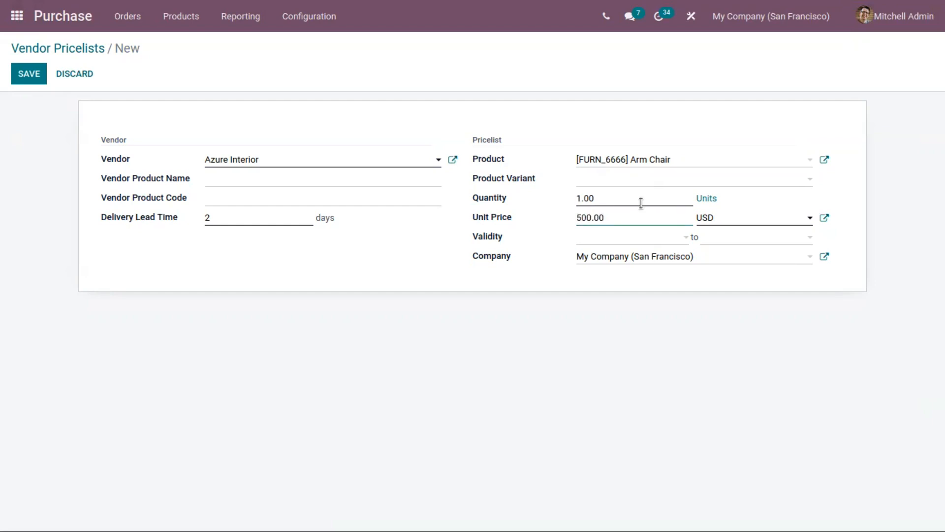
click(773, 217)
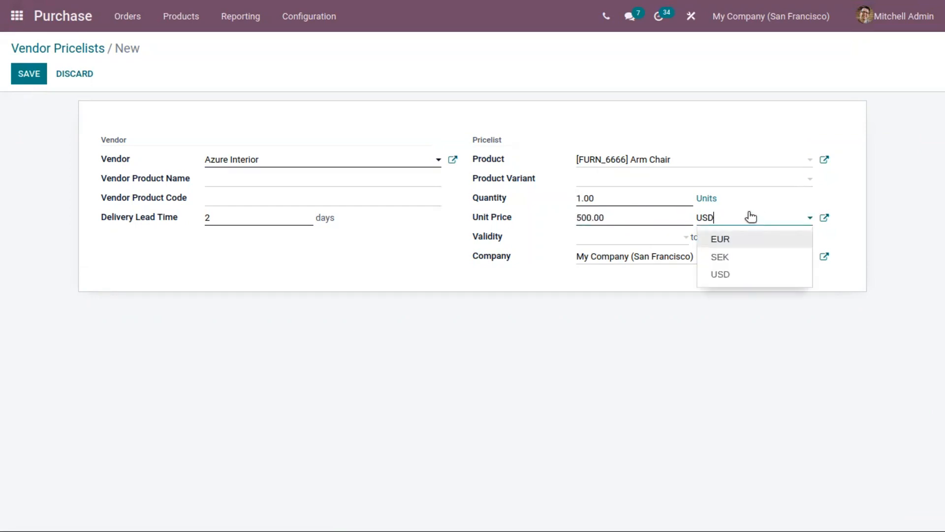
mouse_move(751, 264)
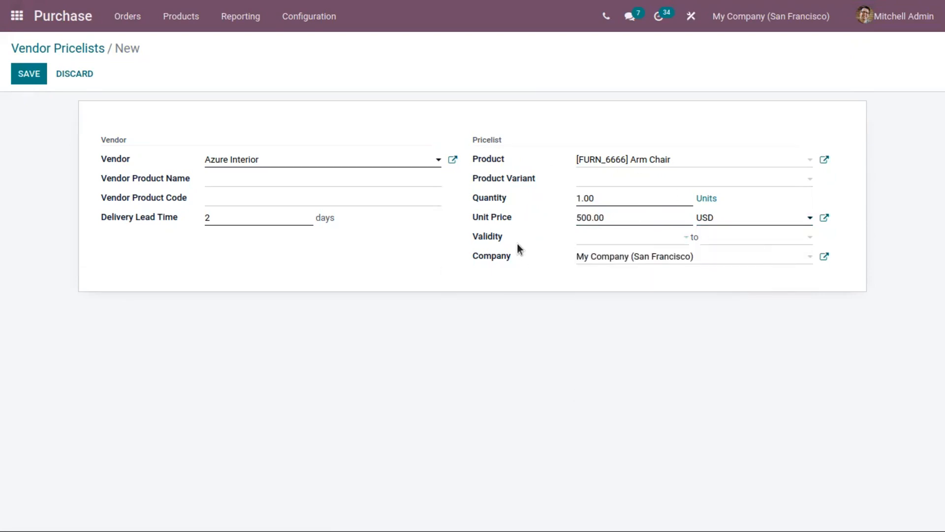
Set validity from 09/13/2021 to 09/23/2021 and save the pricelist.
click(632, 236)
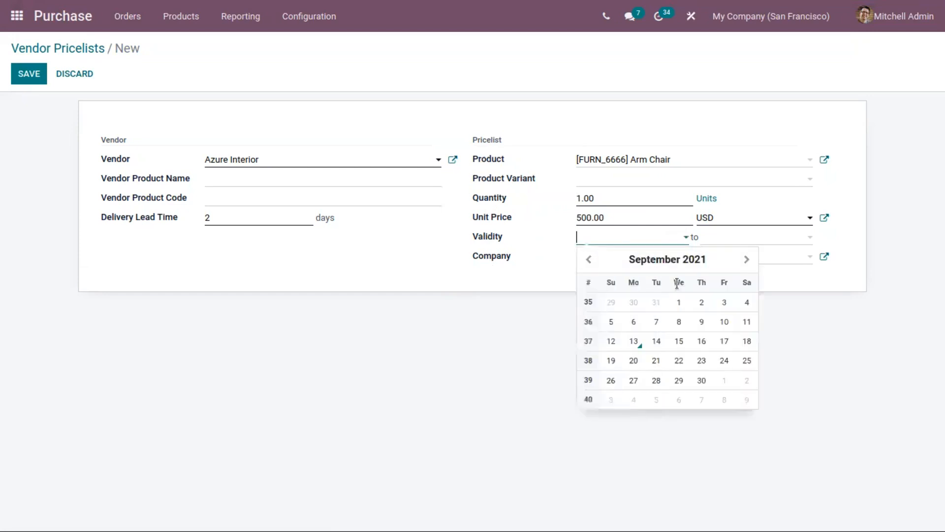
click(634, 340)
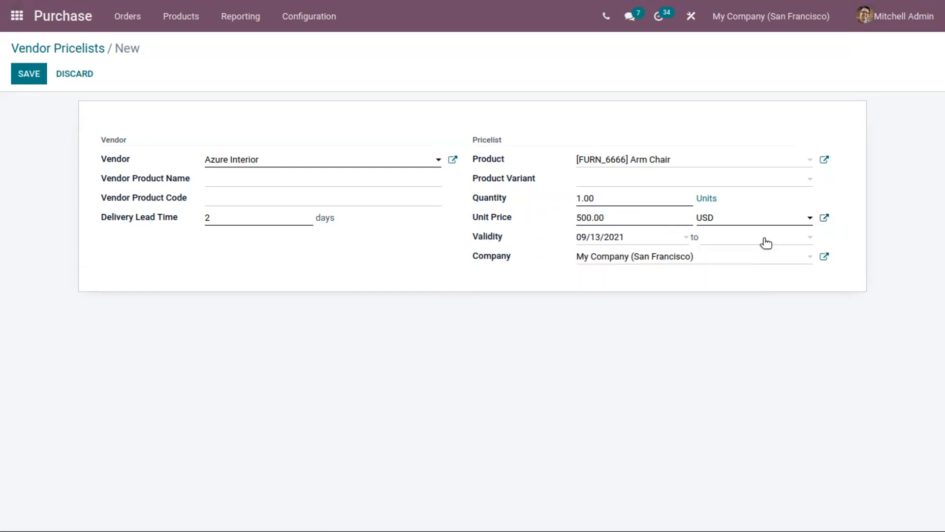
text(09/23/2021)
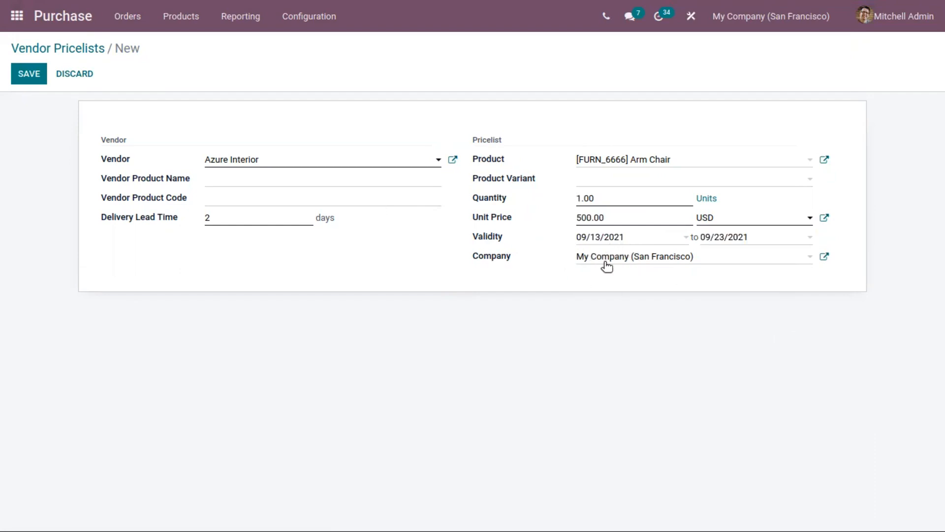
click(28, 72)
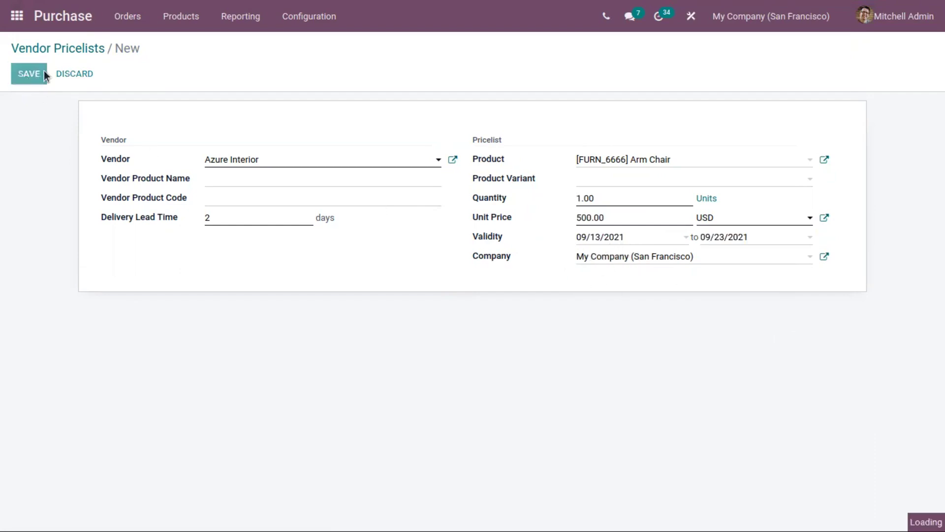
click(27, 74)
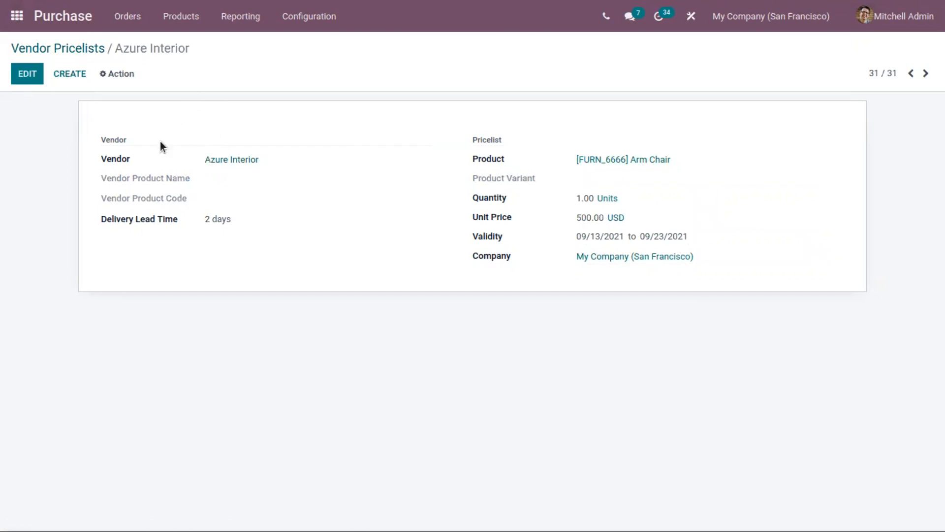
mouse_move(581, 158)
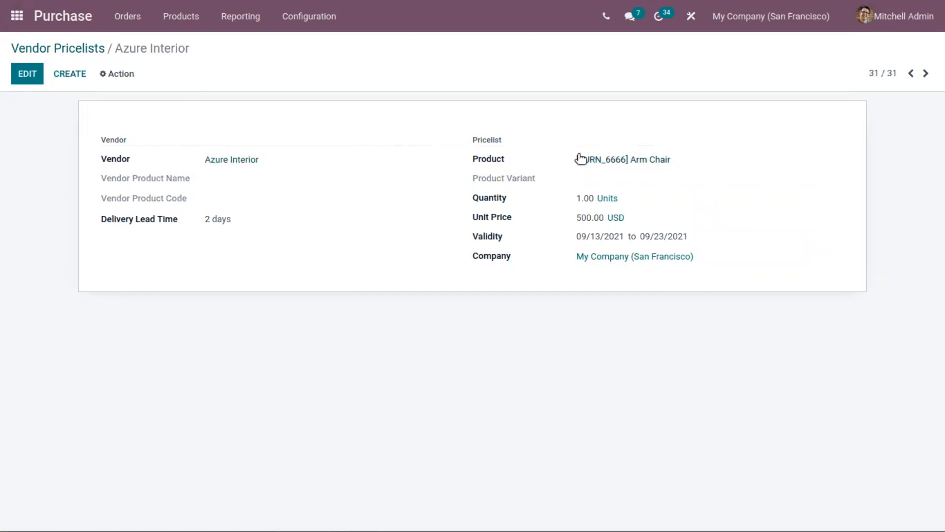
mouse_move(566, 161)
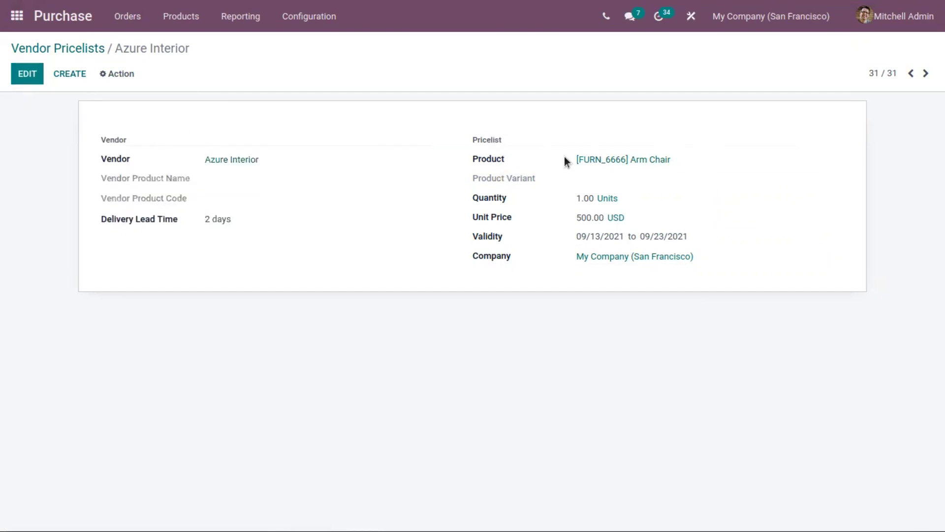
mouse_move(679, 162)
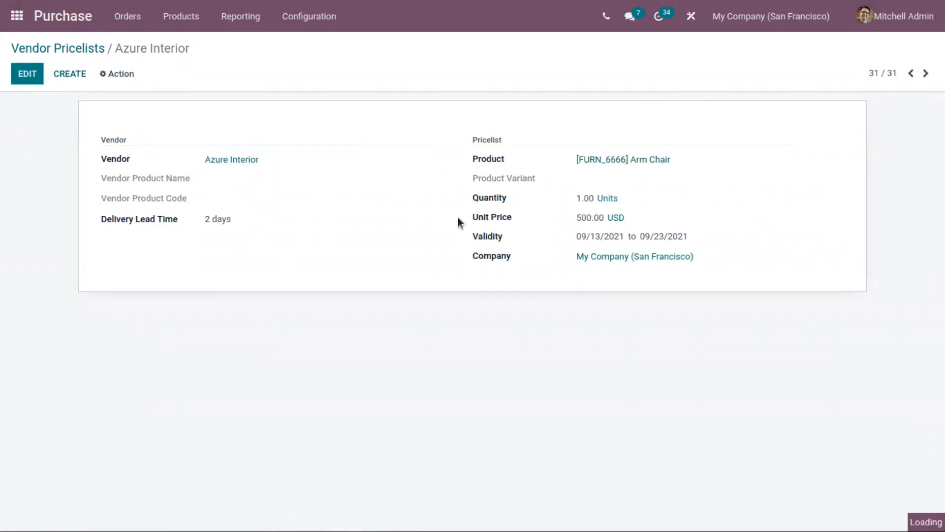
Open the [FURN_6666] Arm Chair product record from the saved pricelist.
click(623, 159)
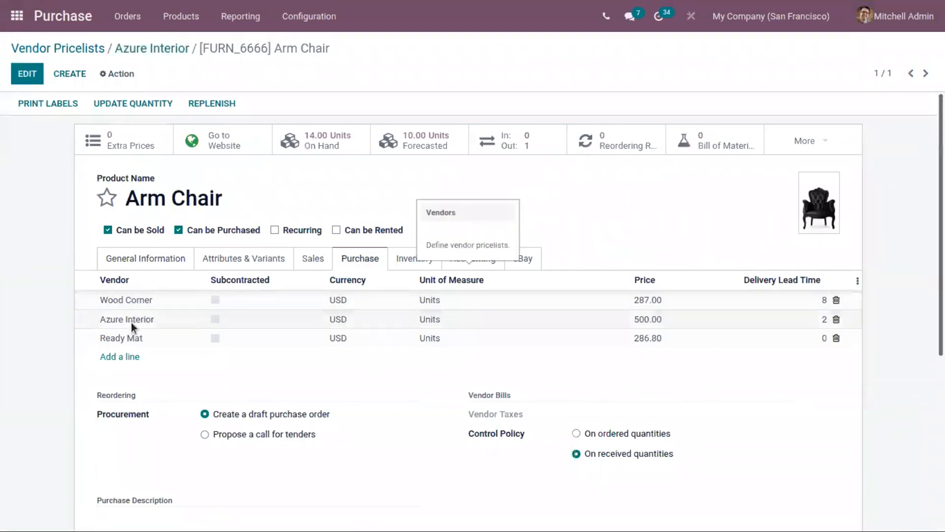
mouse_move(142, 341)
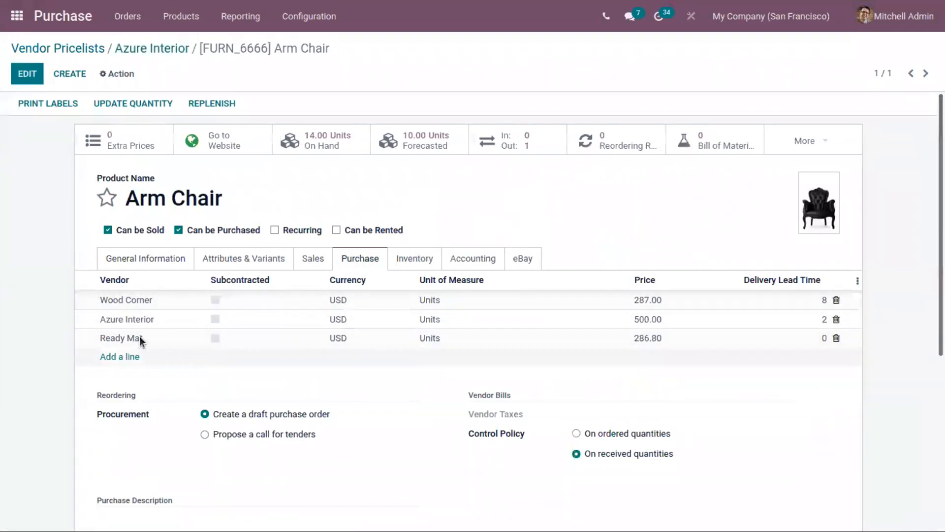
mouse_move(296, 323)
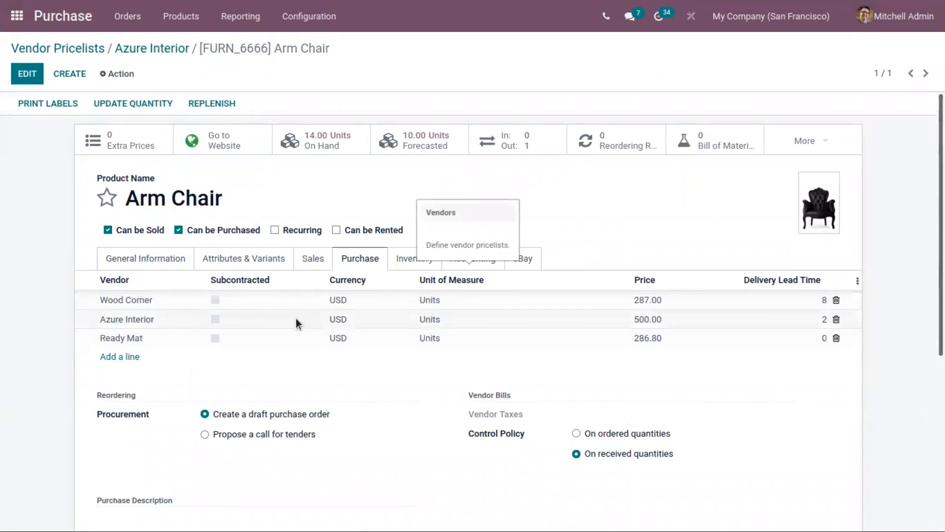
mouse_move(596, 319)
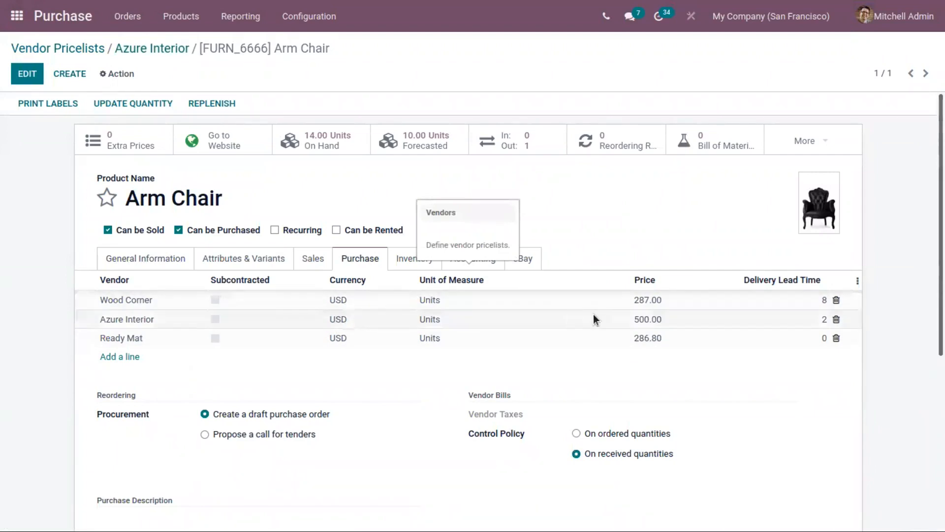
mouse_move(662, 326)
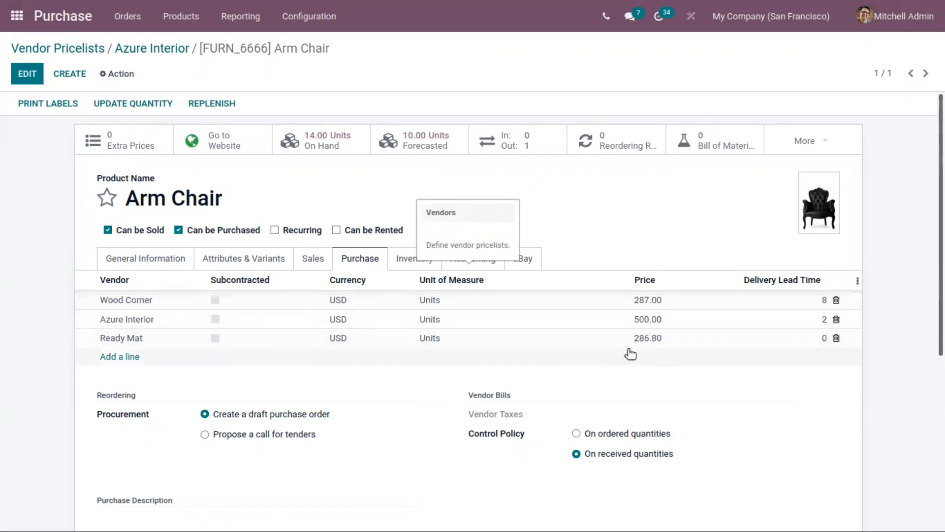
Change Azure Interior's Arm Chair price to 400 and return to the pricelist record.
click(648, 319)
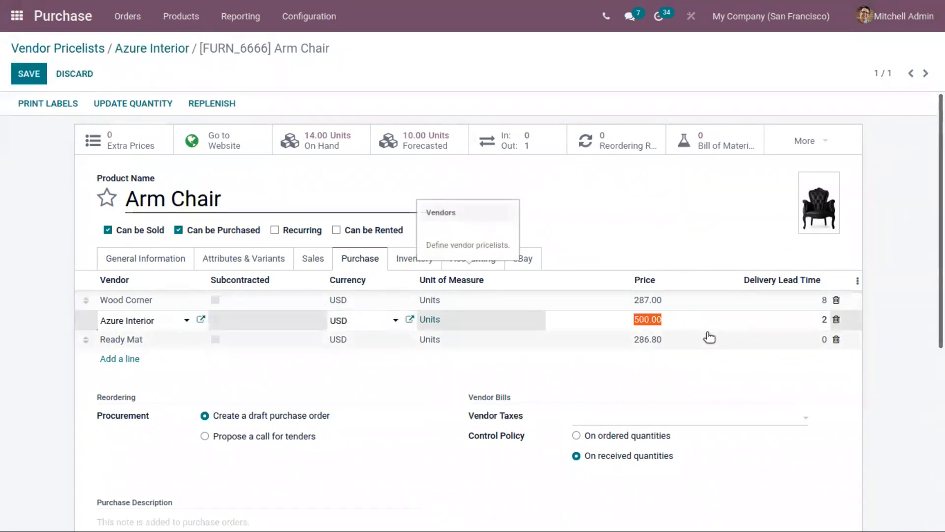
text(400)
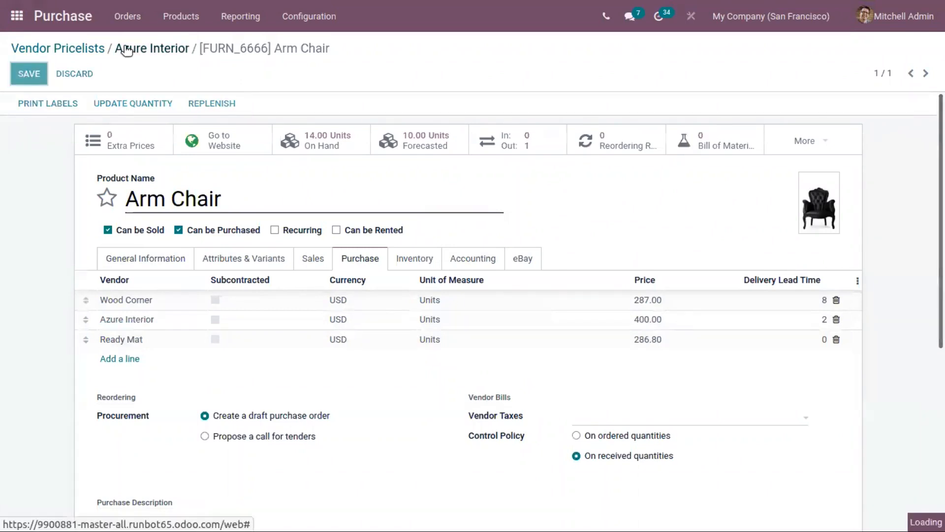
click(151, 49)
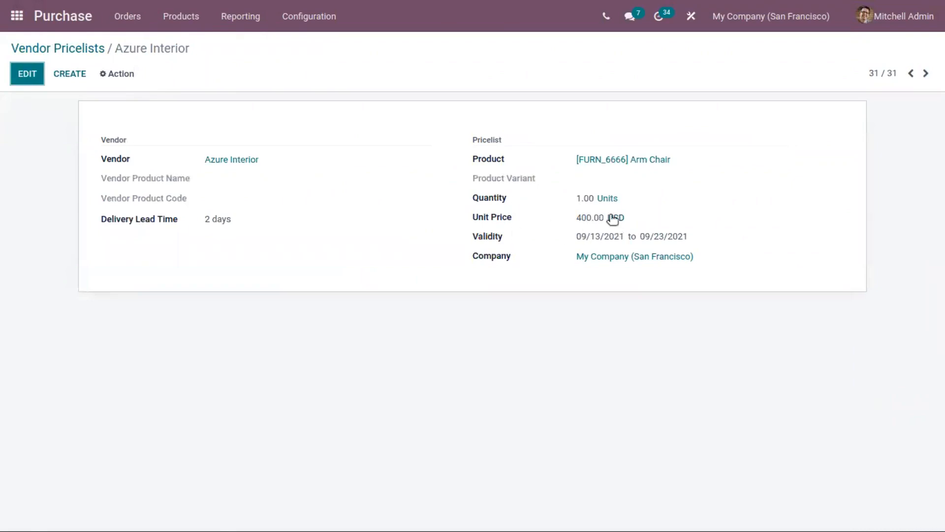
mouse_move(151, 73)
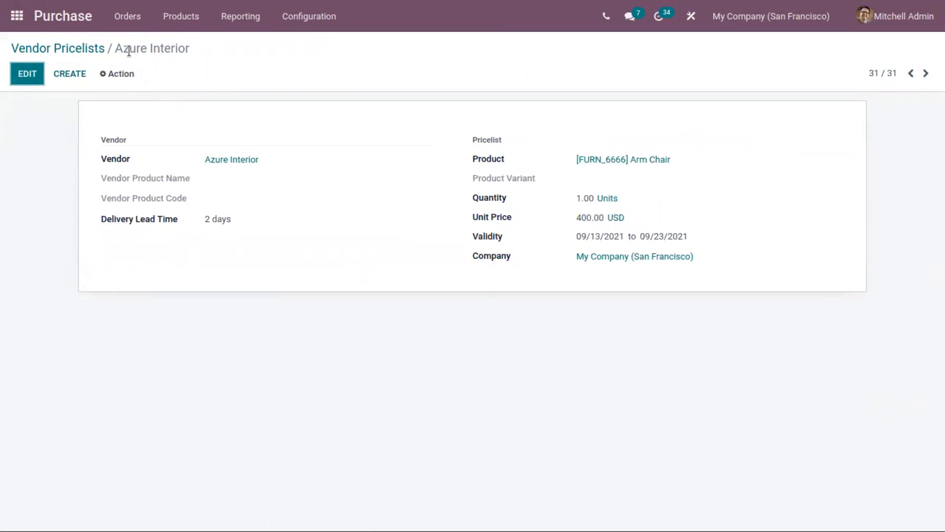
mouse_move(127, 20)
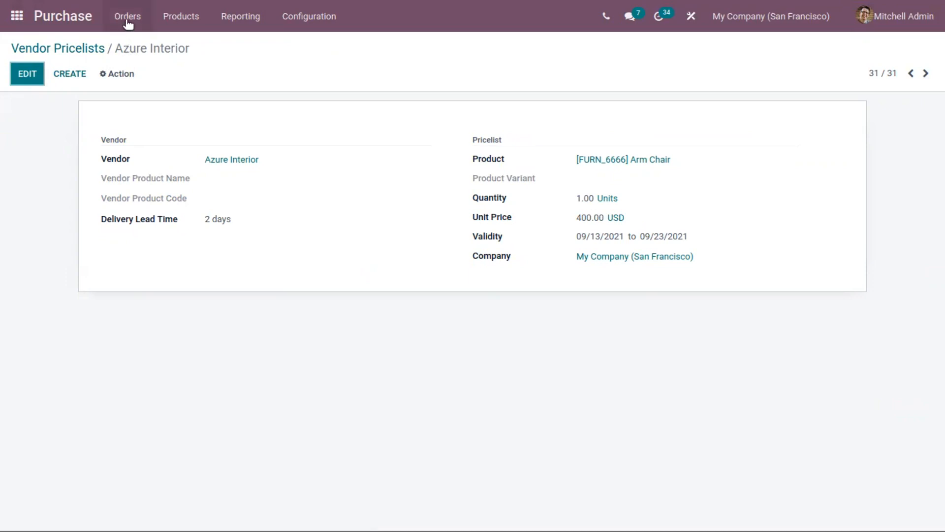
Open the Purchase Orders list from the Orders menu.
click(127, 15)
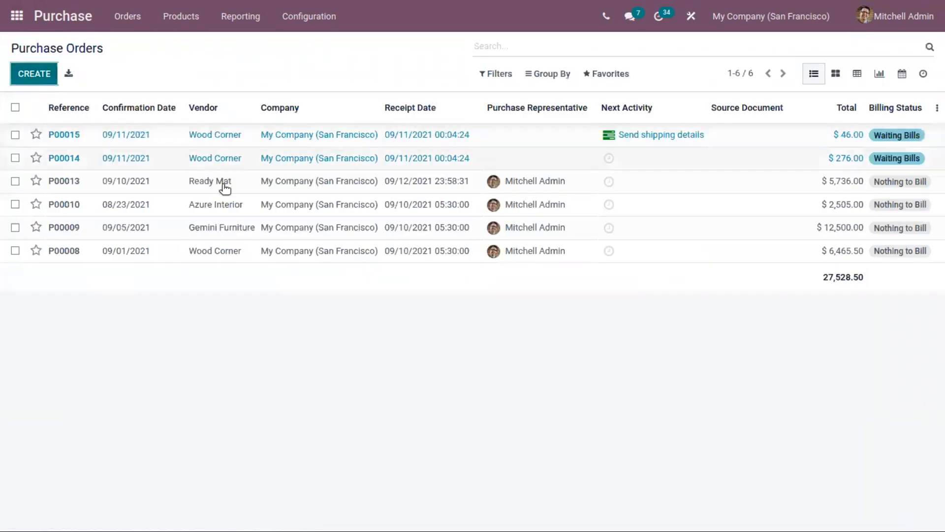
Create an RFQ for Azure Interior with an Arm Chair line auto-priced at 400.00.
click(33, 72)
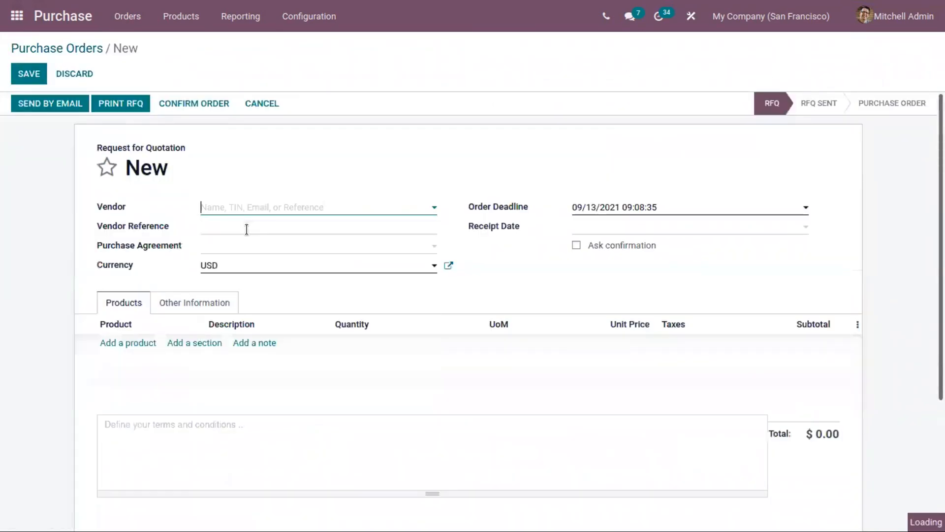
text(Azure Interior)
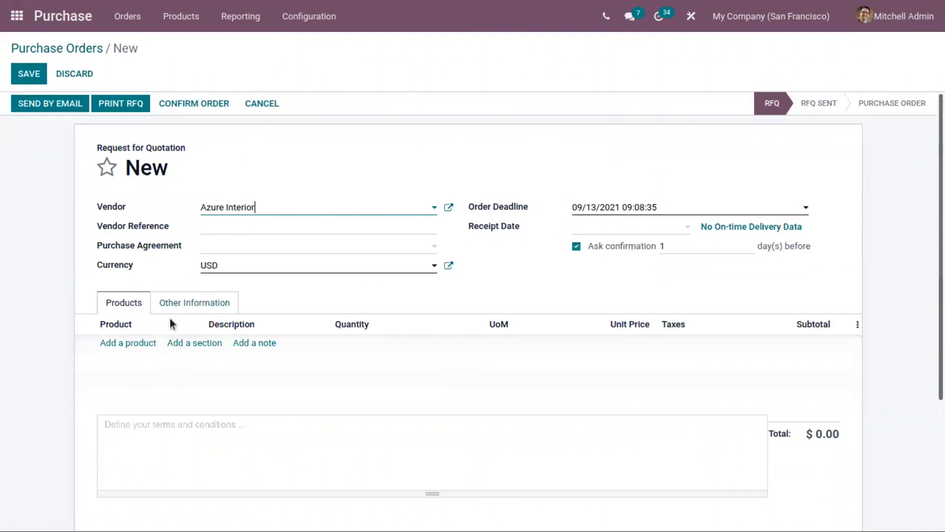
click(128, 342)
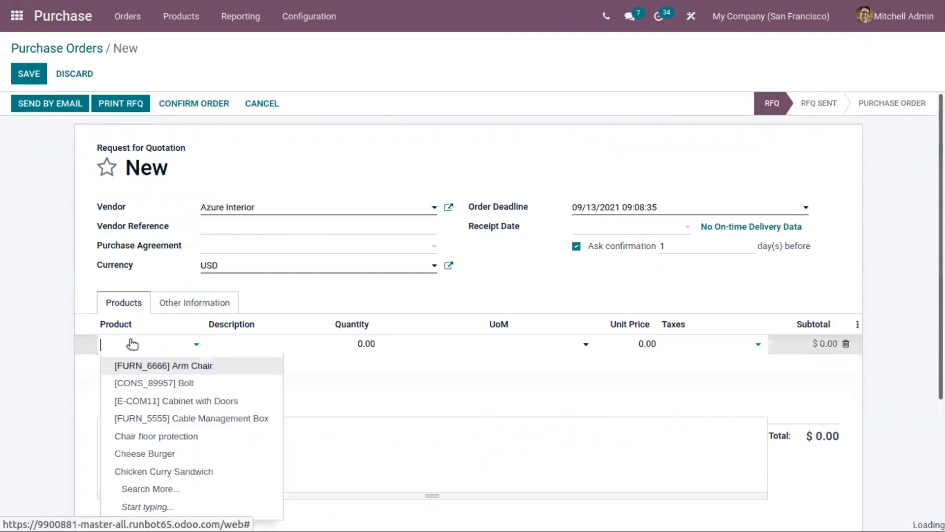
text(ar)
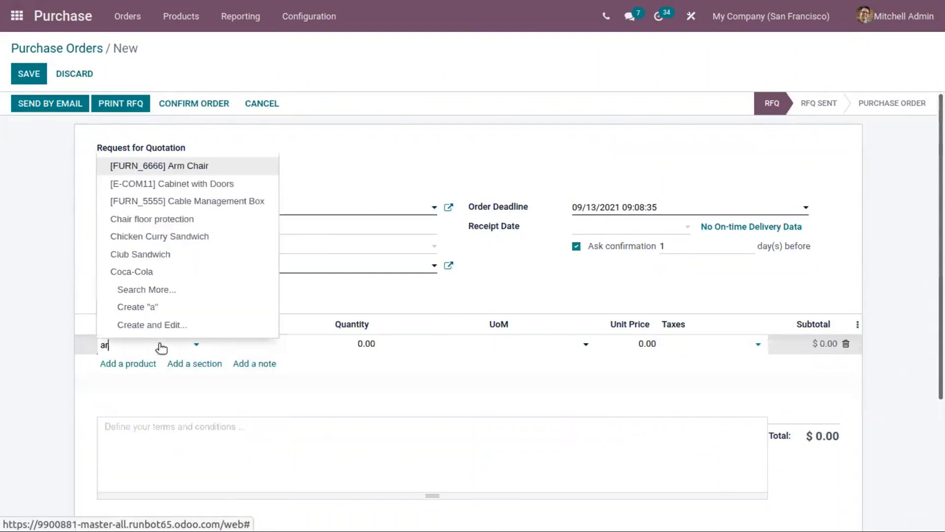
text(r)
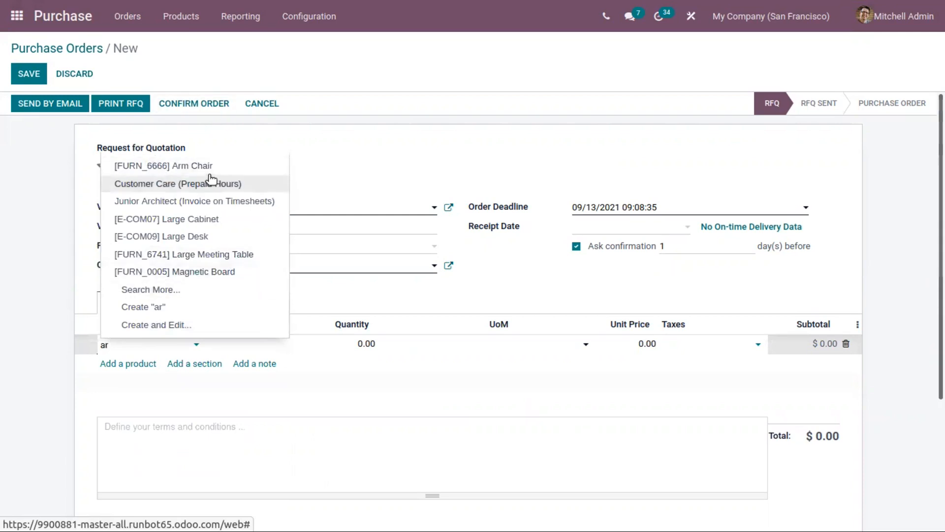
click(164, 166)
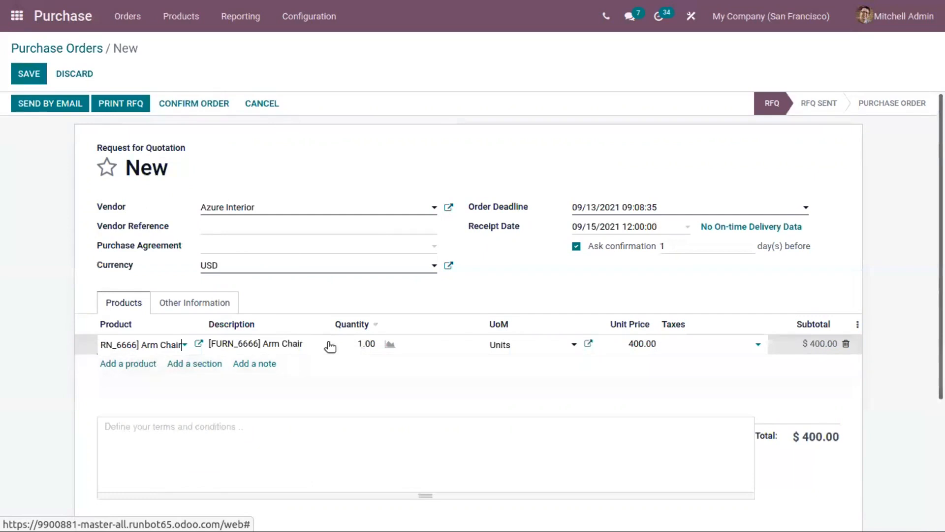
mouse_move(661, 319)
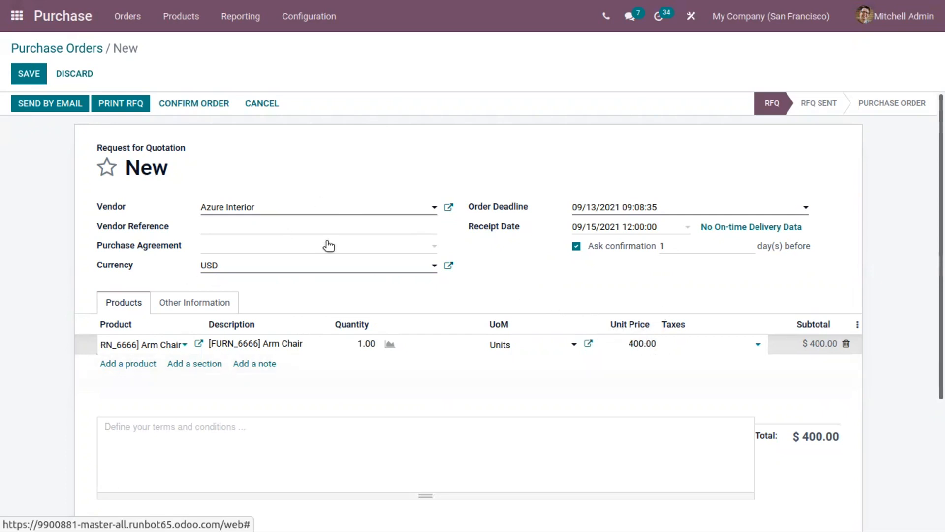
mouse_move(475, 286)
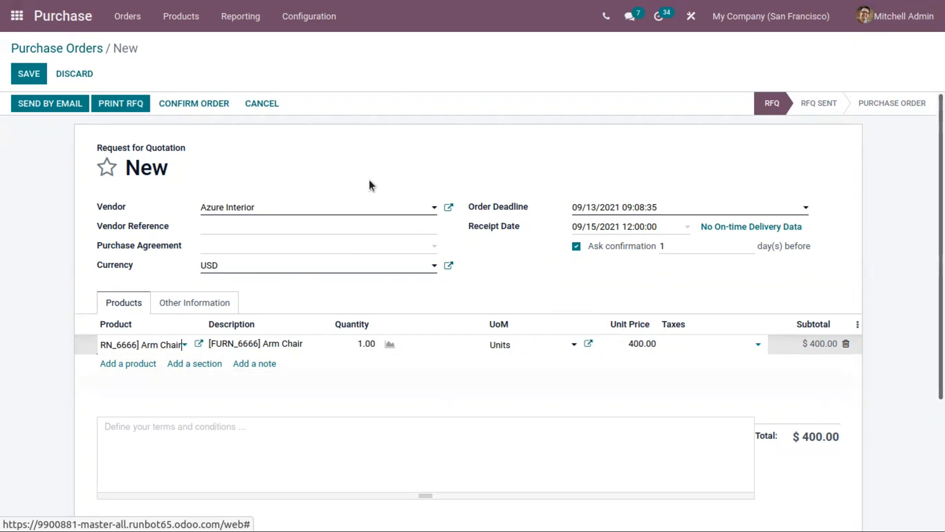
mouse_move(156, 132)
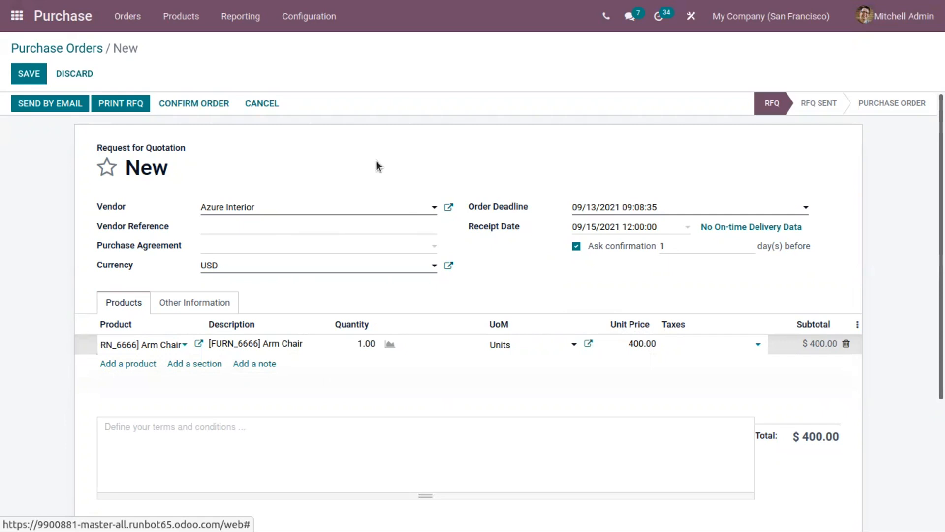
mouse_move(358, 169)
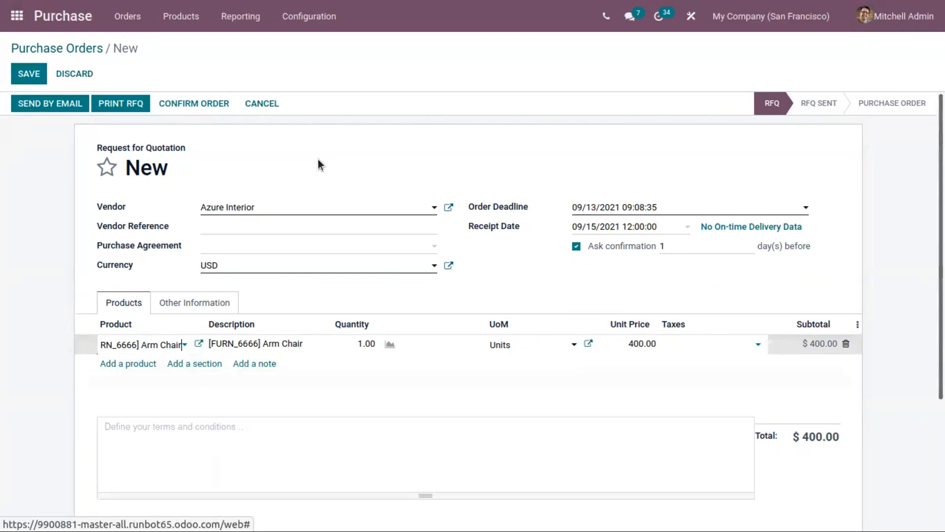
mouse_move(666, 77)
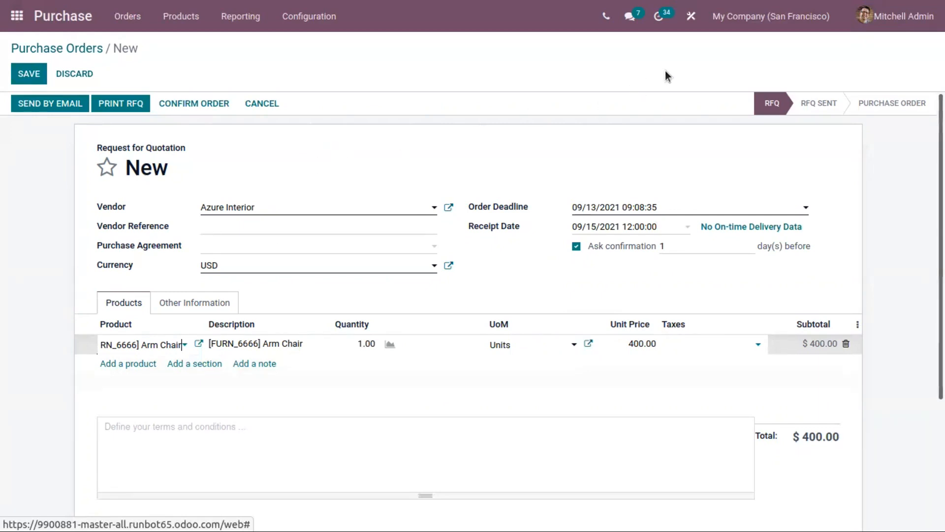
mouse_move(281, 176)
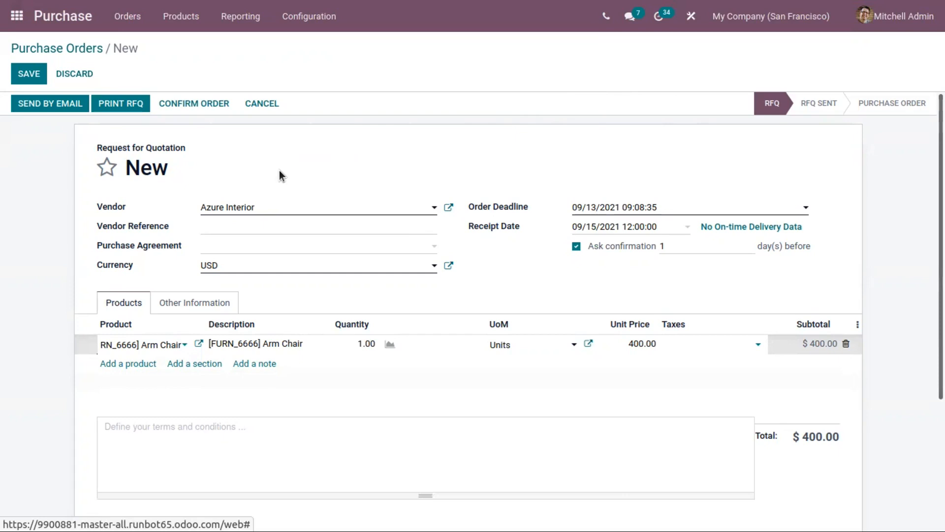
mouse_move(300, 163)
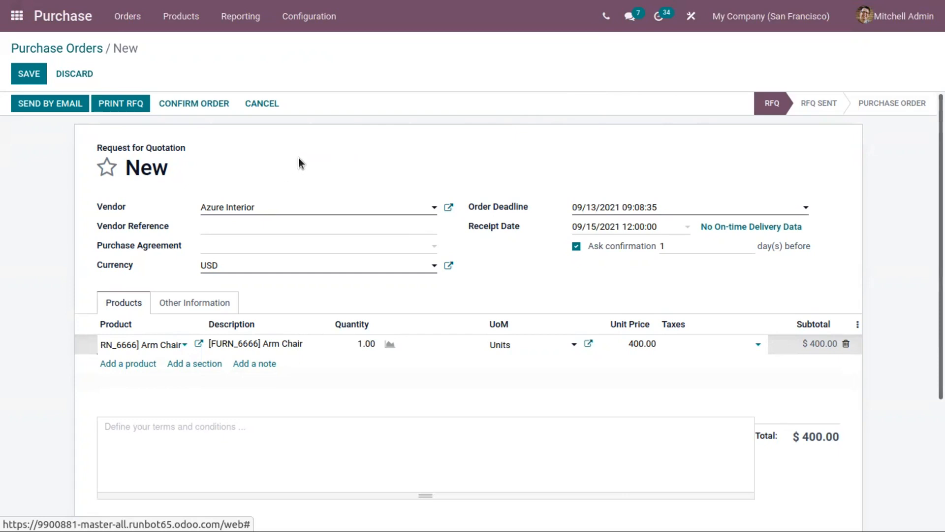